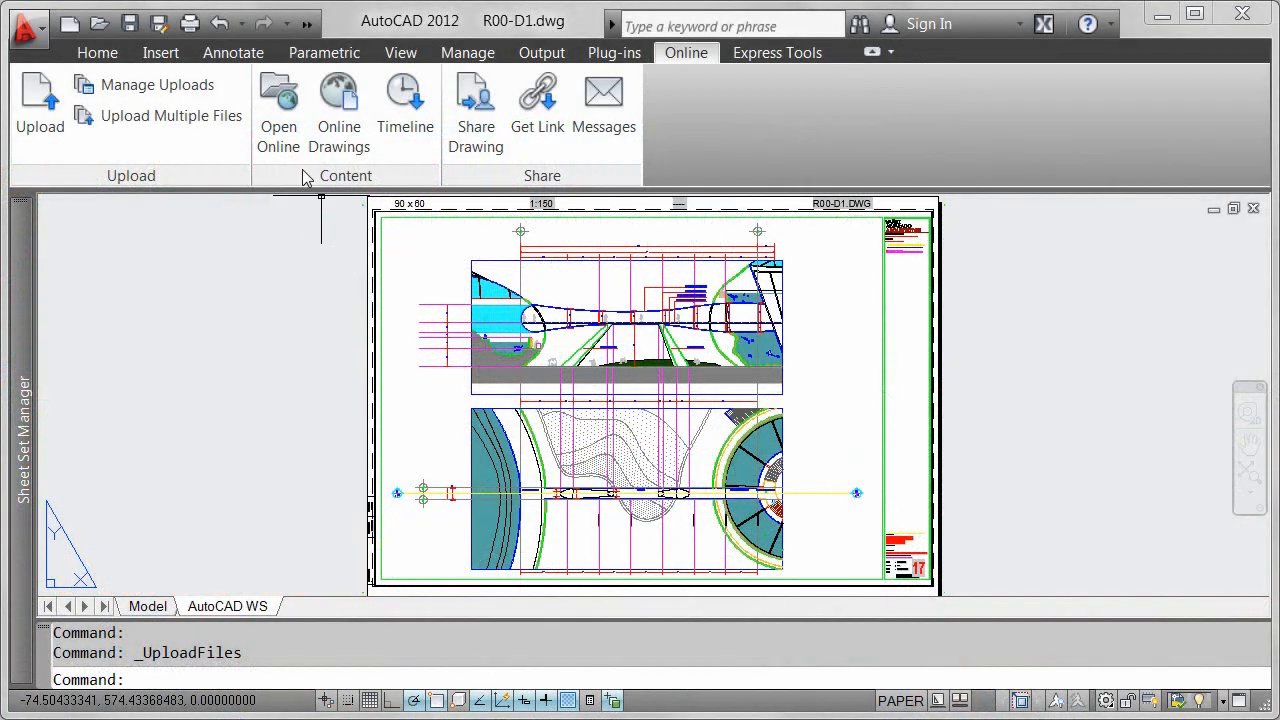
# Open R00-D1.dwg in the AutoCAD WS online editor from the Online ribbon.
pyautogui.click(278, 105)
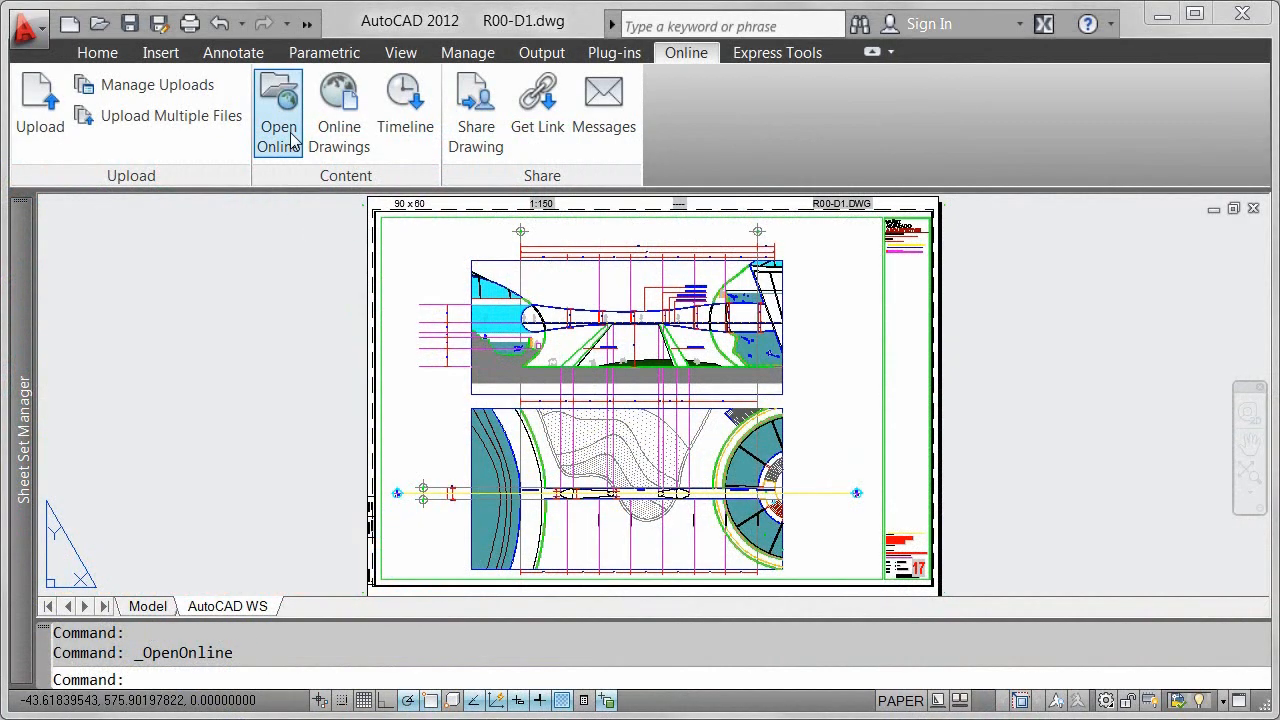
pyautogui.click(278, 110)
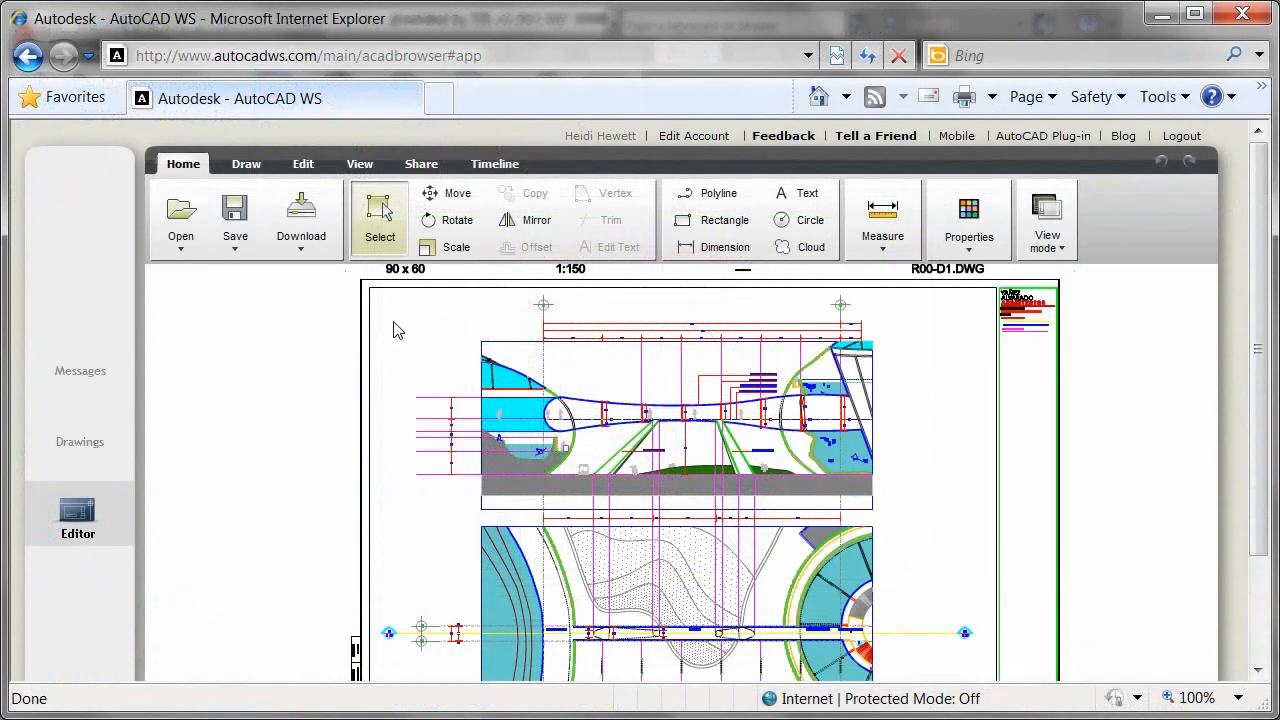
# Create a new layer named Markups, make it current, and close the layer manager.
pyautogui.click(359, 163)
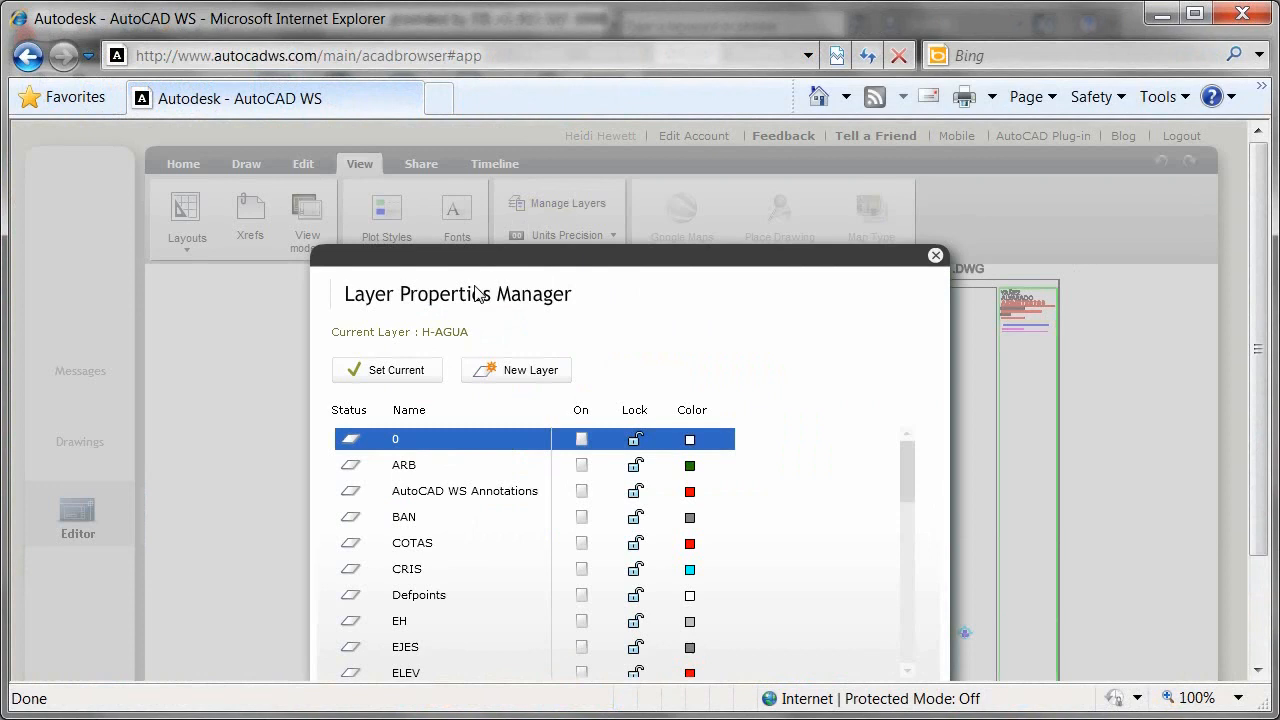
pyautogui.click(515, 369)
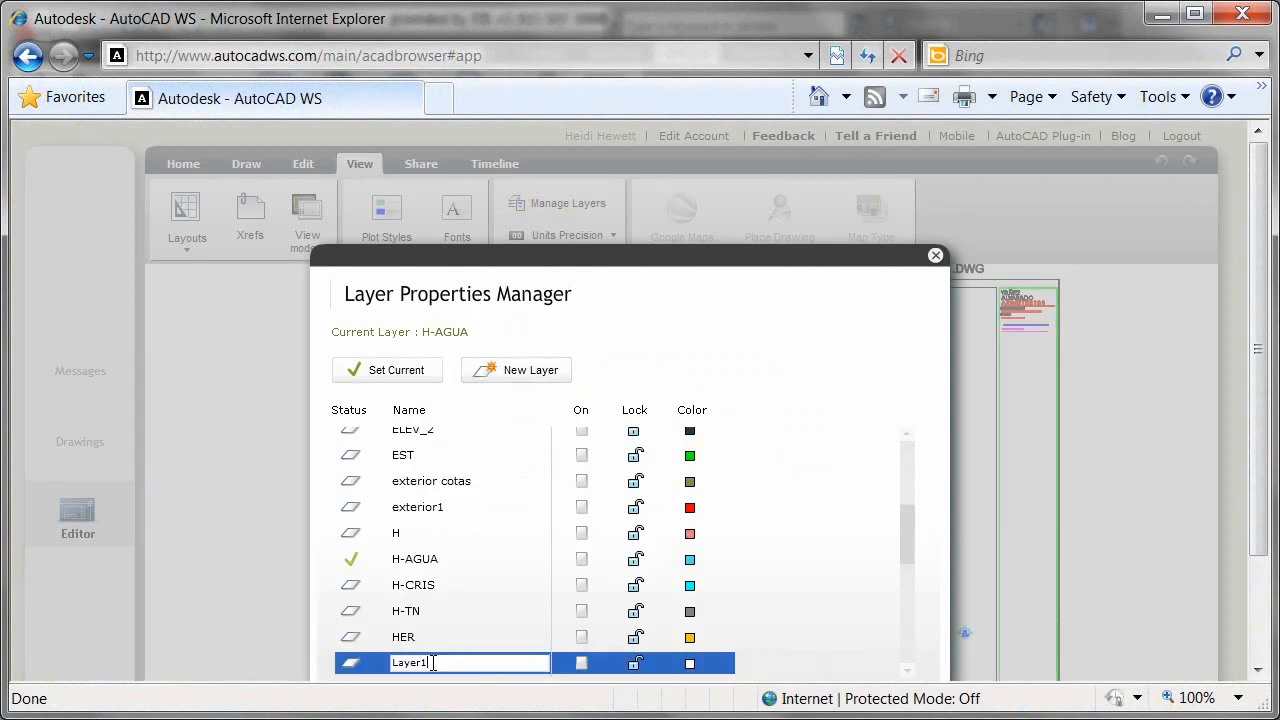
pyautogui.write('Markups')
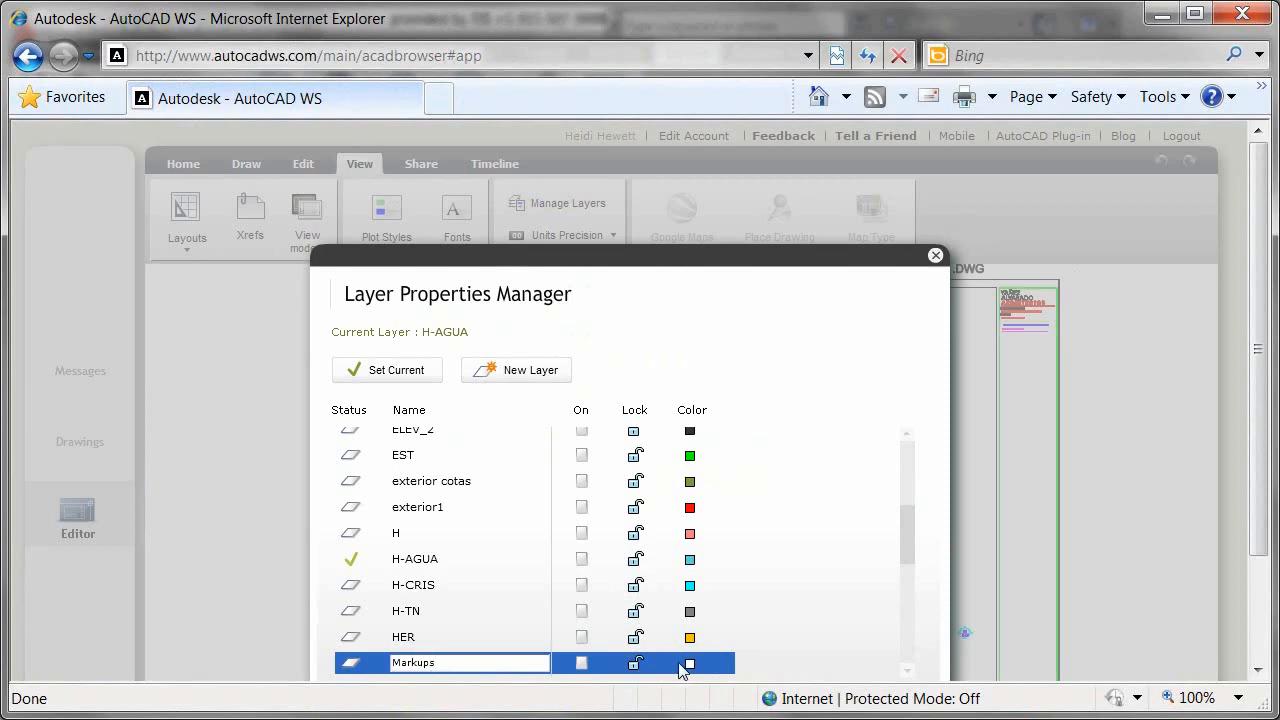
pyautogui.click(689, 663)
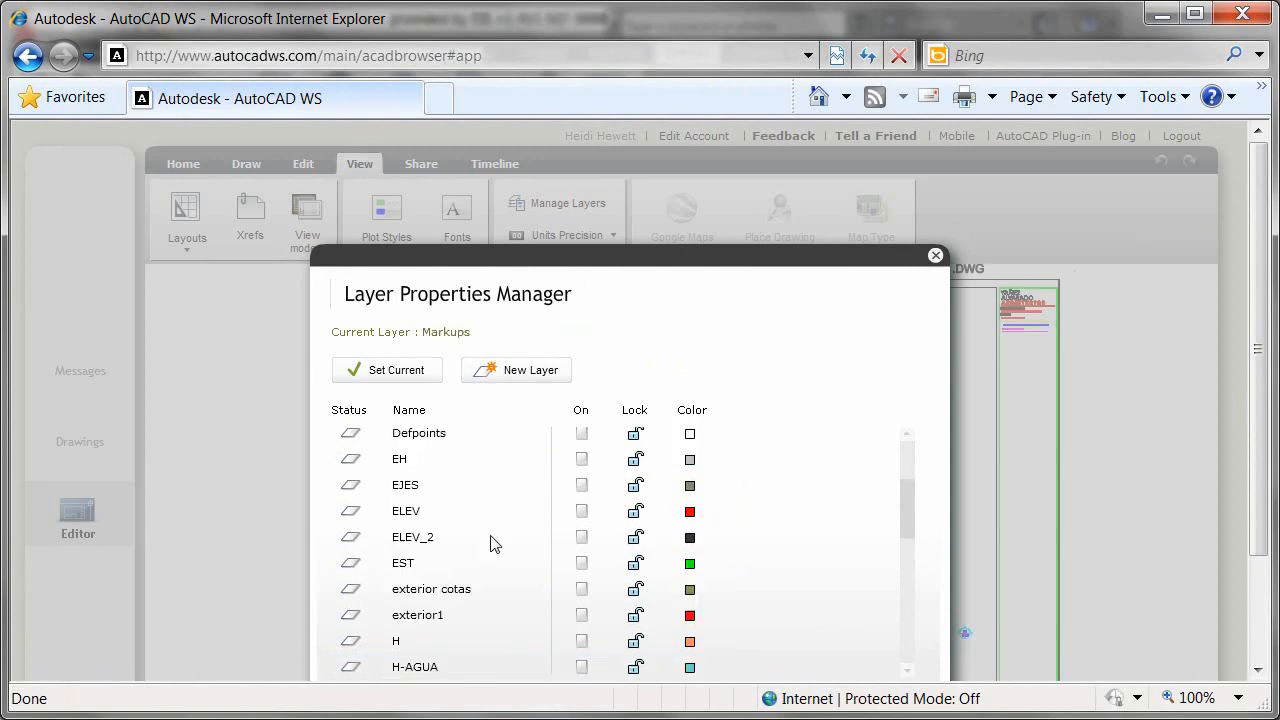
pyautogui.scroll(-3)
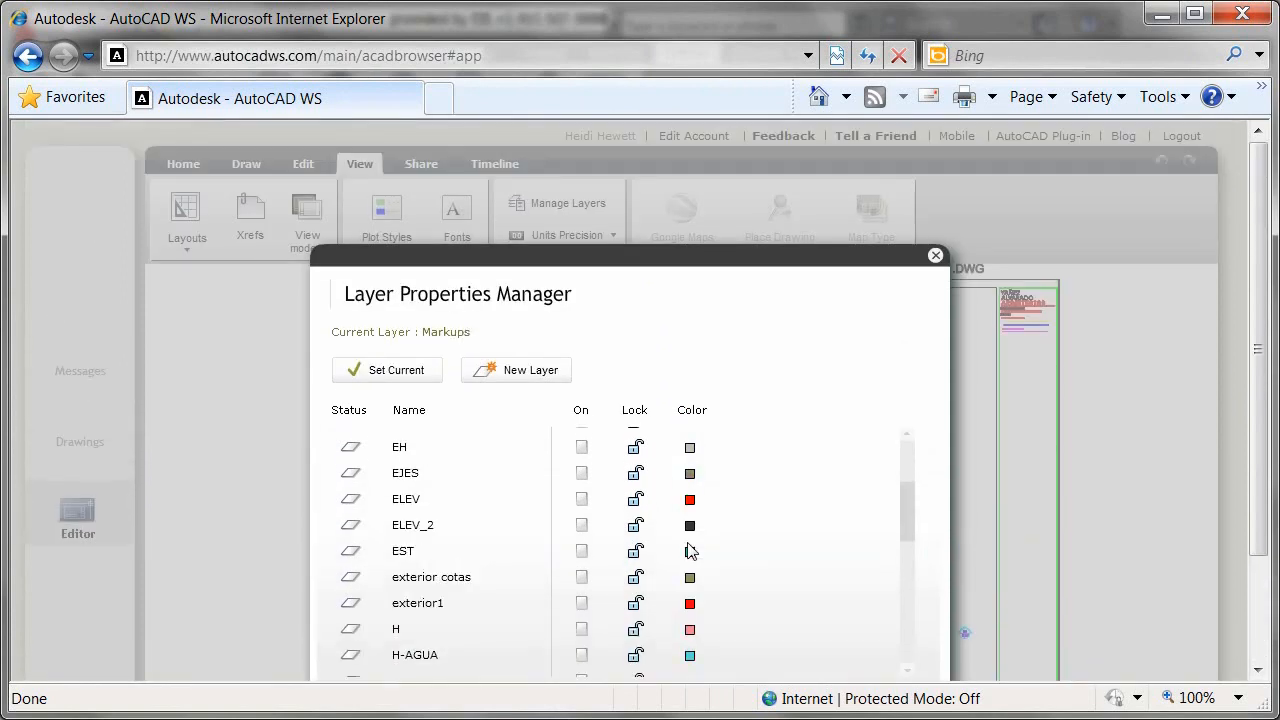
pyautogui.click(935, 255)
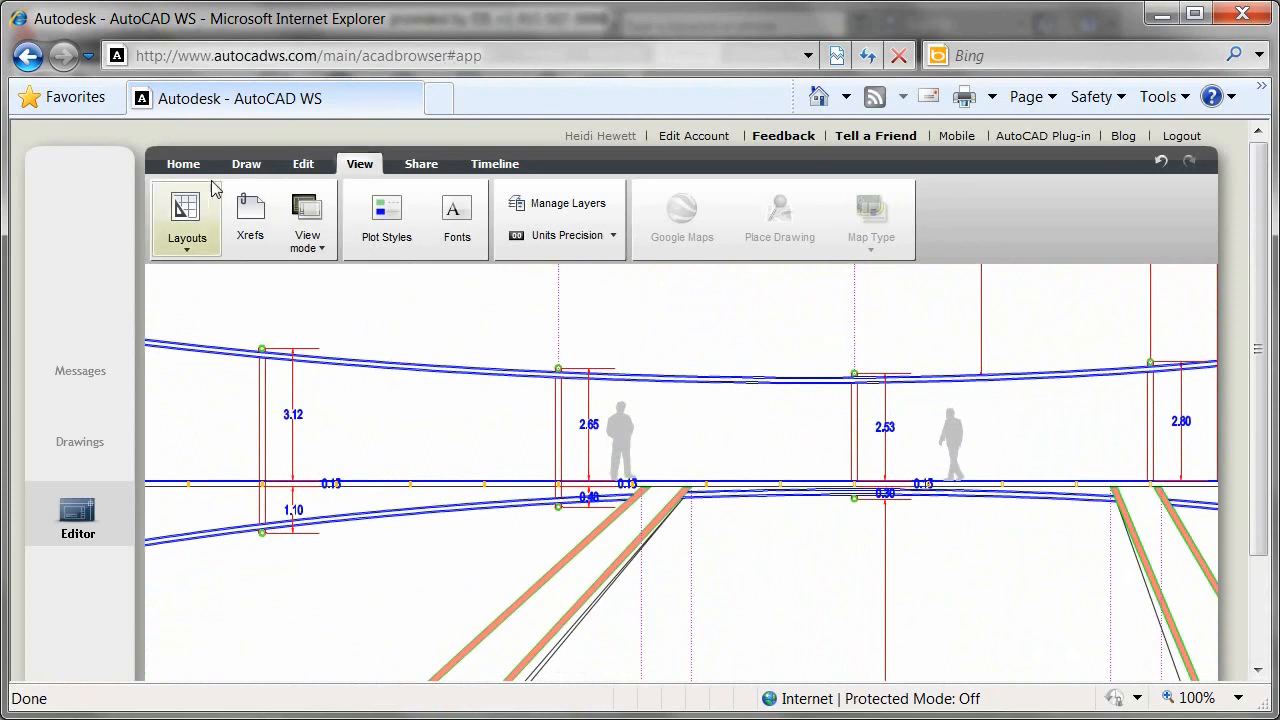
# Draw a revision cloud near dimension 2.53 and place the note 'VERIFY MINIMUM HEIGHT'.
pyautogui.click(183, 163)
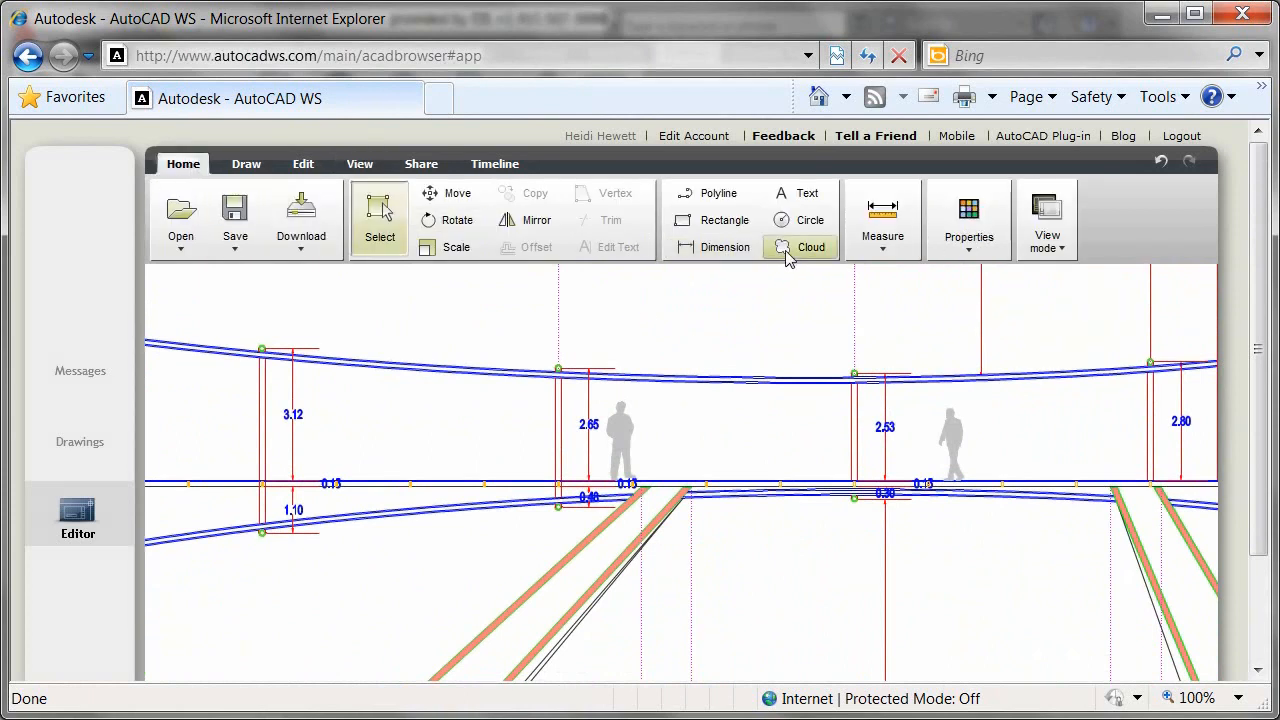
pyautogui.click(811, 247)
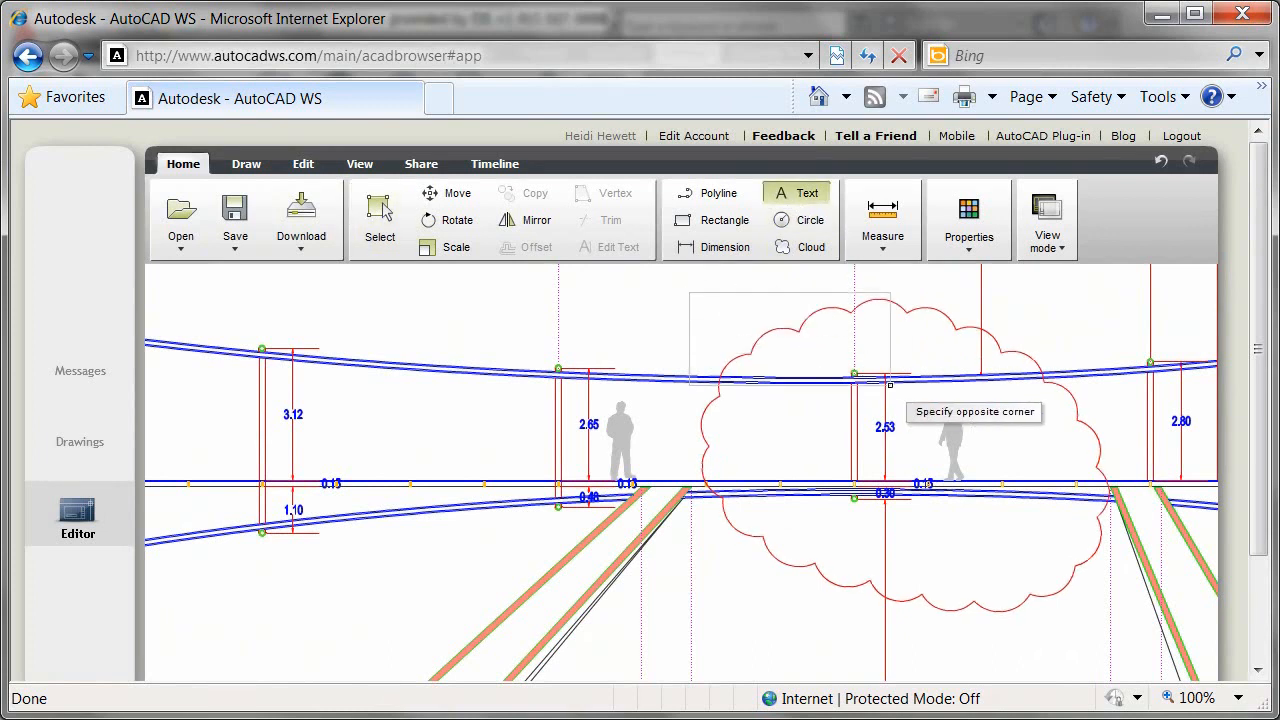
pyautogui.click(889, 384)
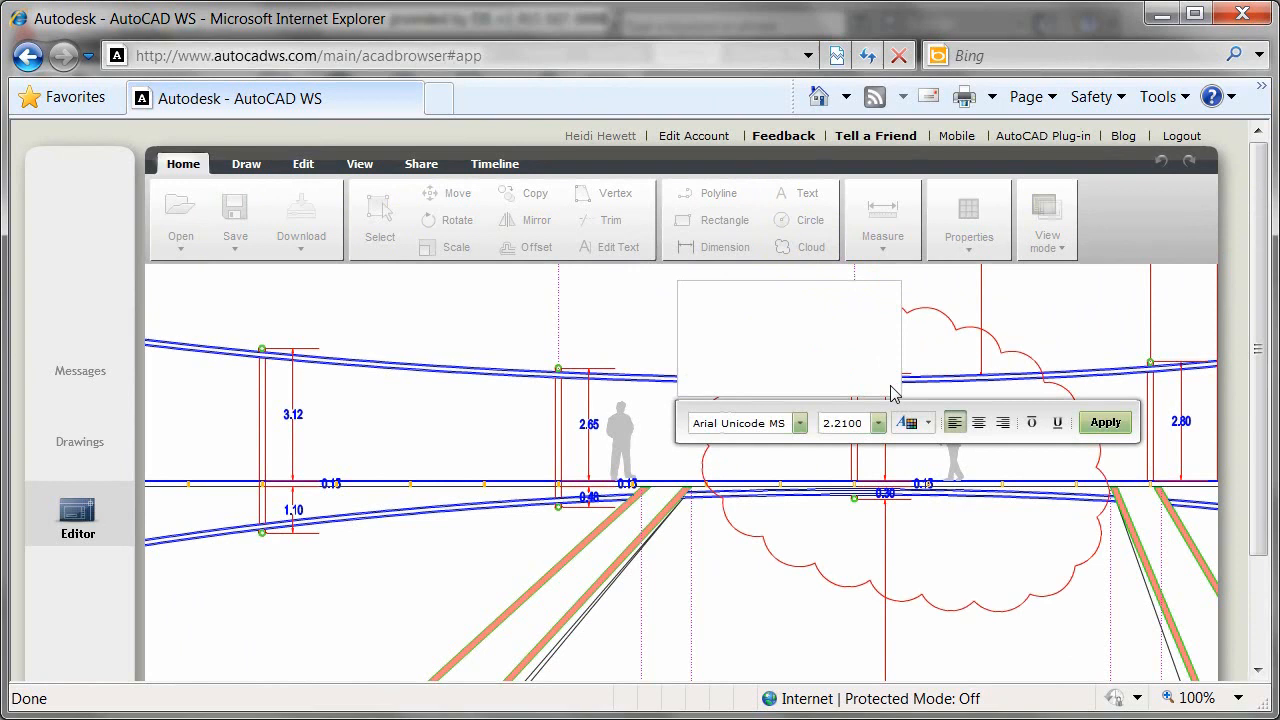
pyautogui.write('VERIFY MINIMUM HEI')
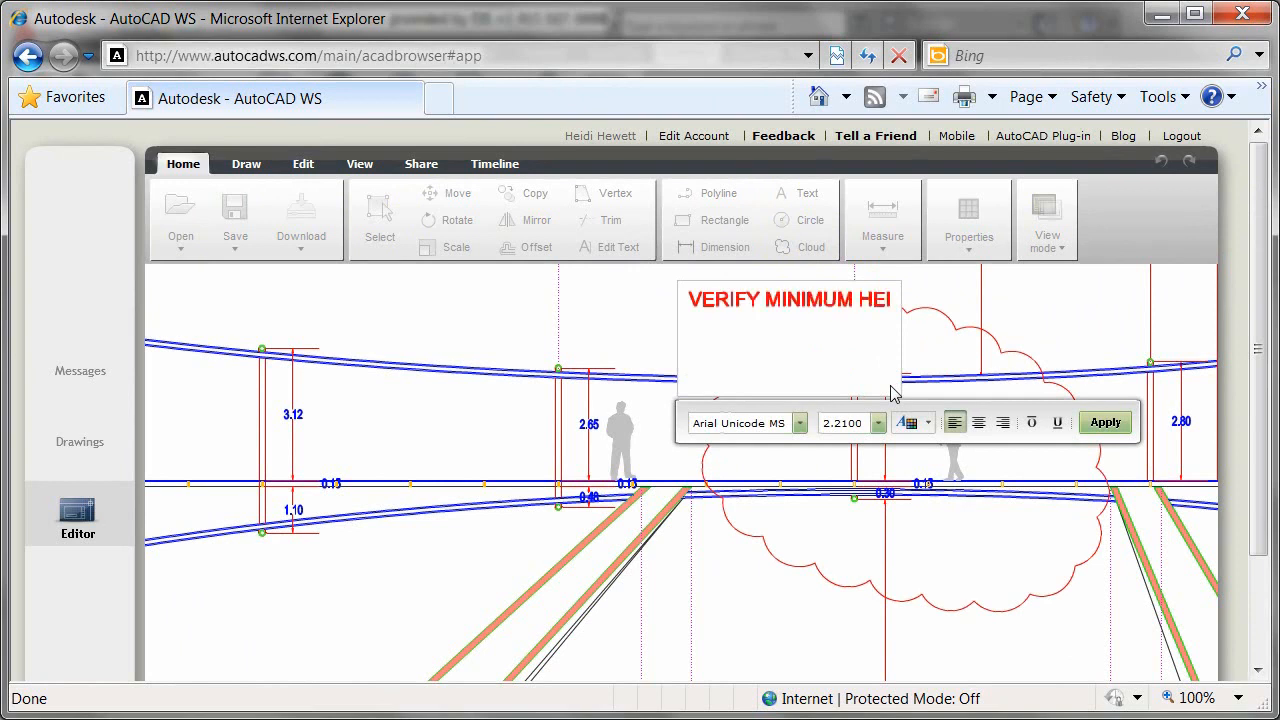
pyautogui.write('GHT')
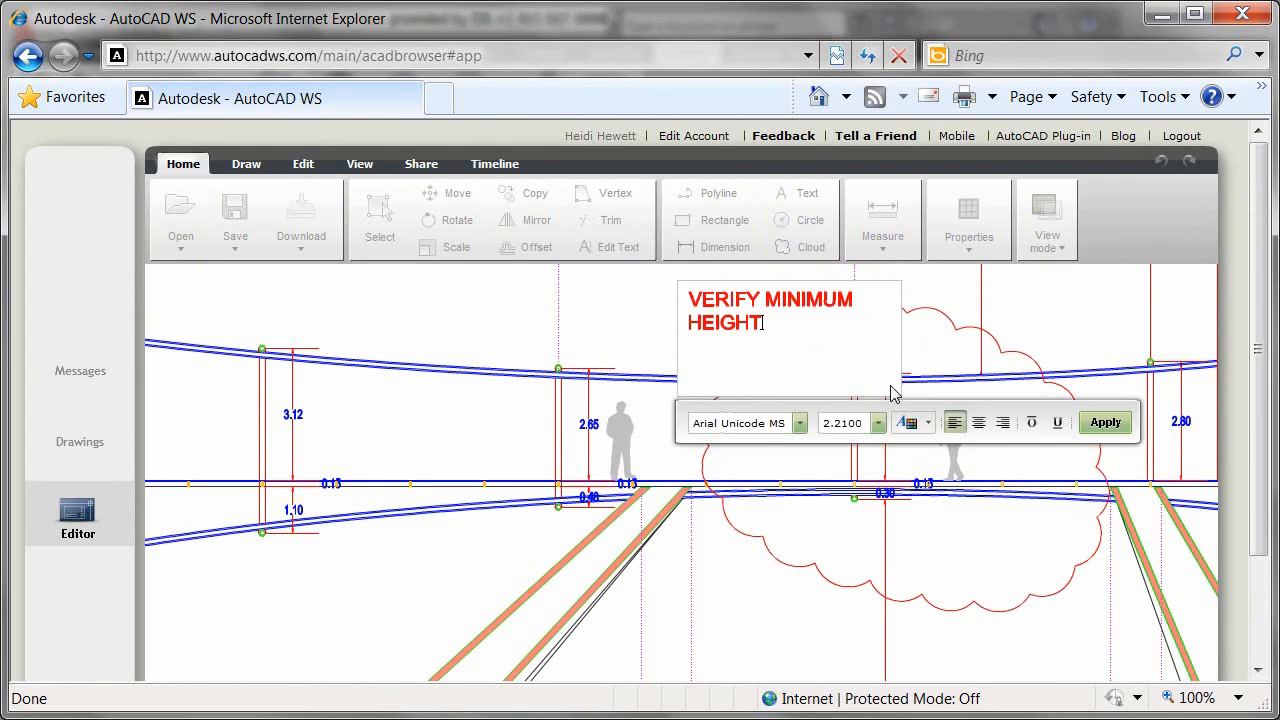
pyautogui.click(1105, 421)
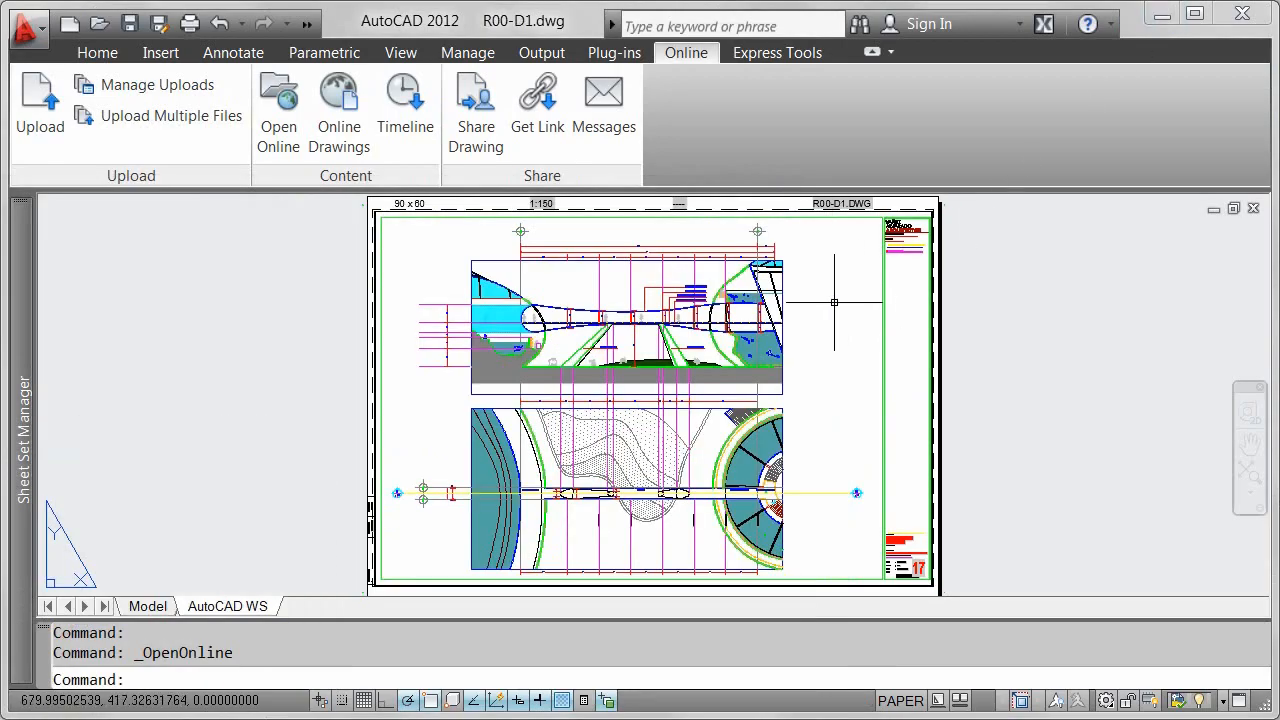
pyautogui.moveTo(604, 296)
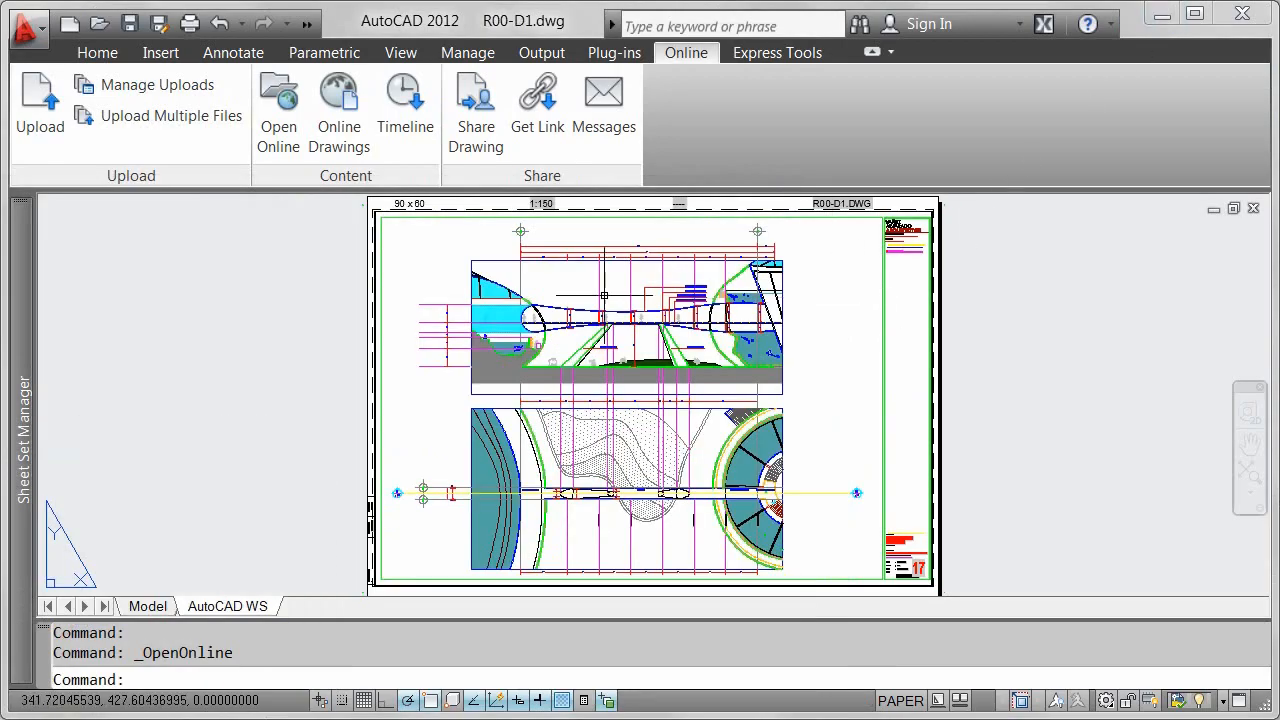
# Bring up the AutoCAD WS Online Drawings library from AutoCAD 2012.
pyautogui.click(338, 110)
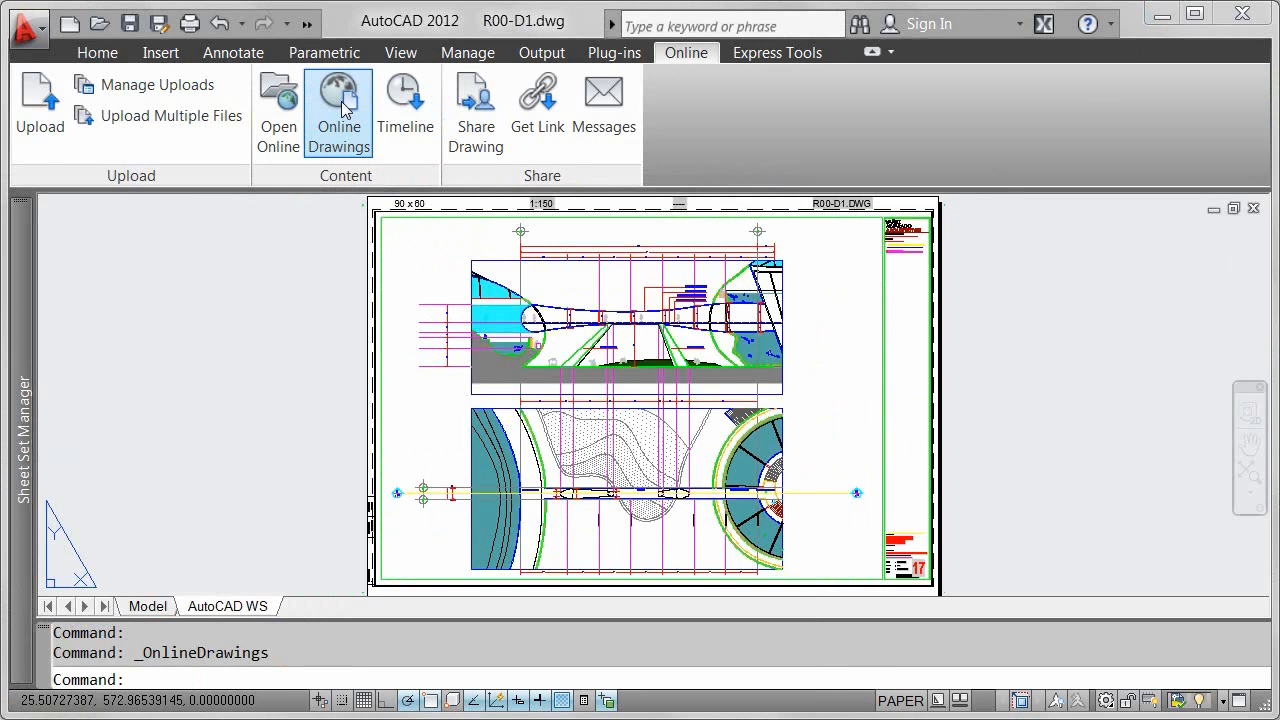
pyautogui.click(339, 110)
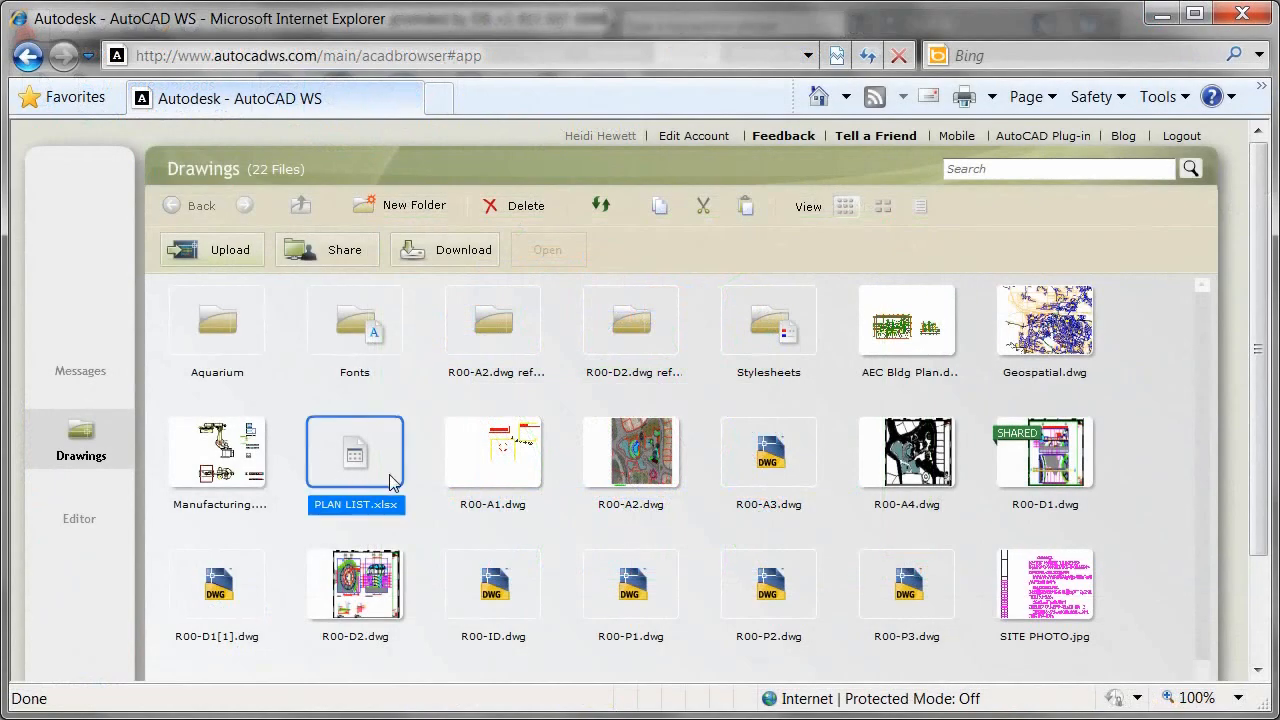
# Look inside the R00-D2.dwg references folder, return to Drawings, and go to the editor.
pyautogui.click(630, 452)
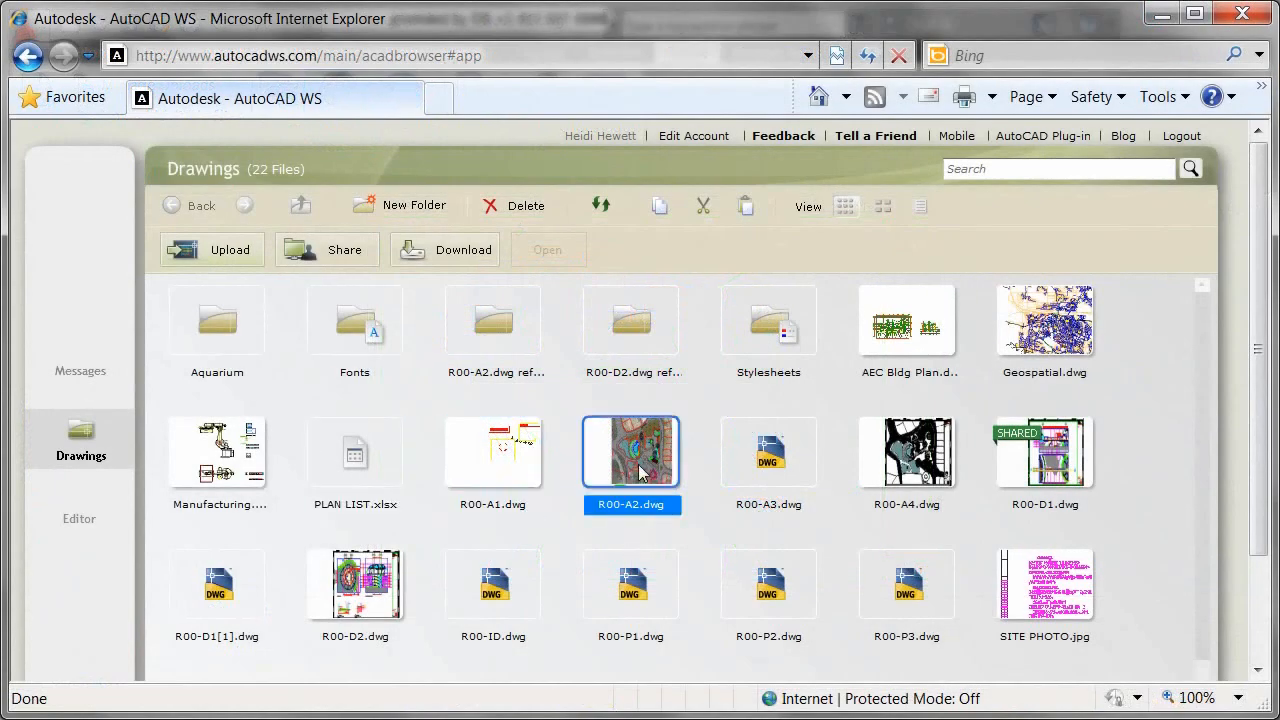
pyautogui.doubleClick(631, 320)
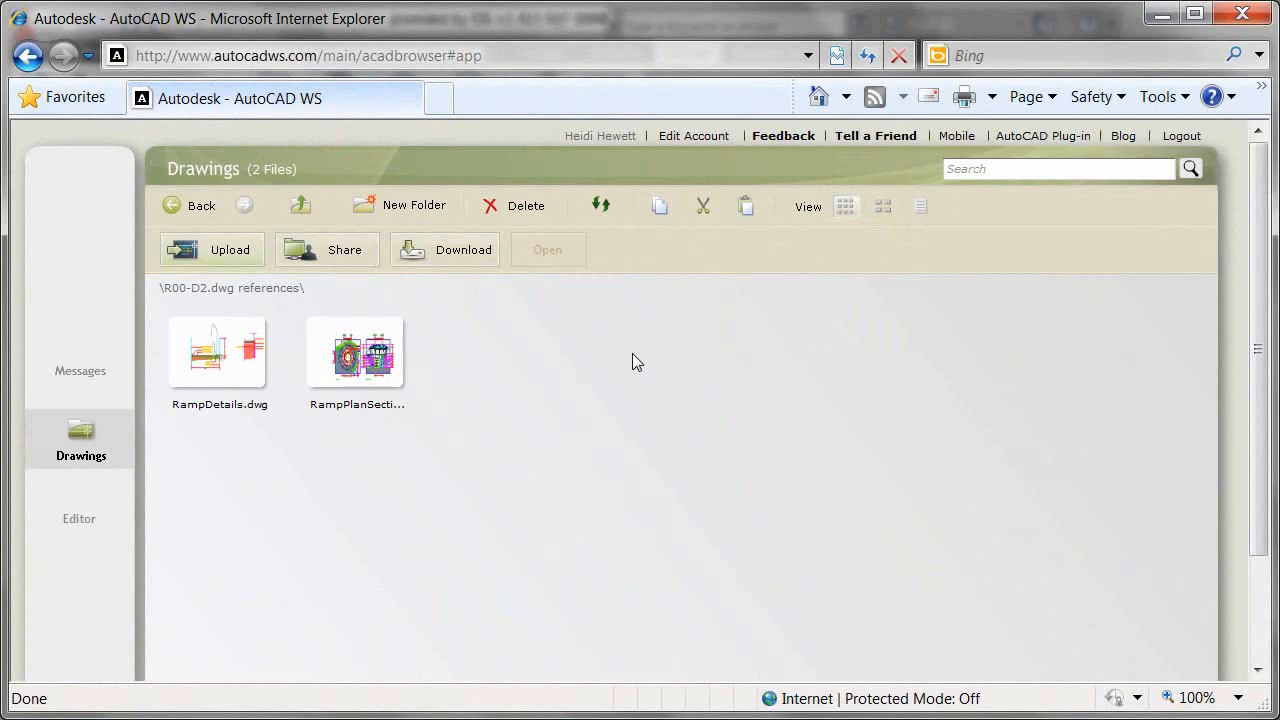
pyautogui.moveTo(451, 292)
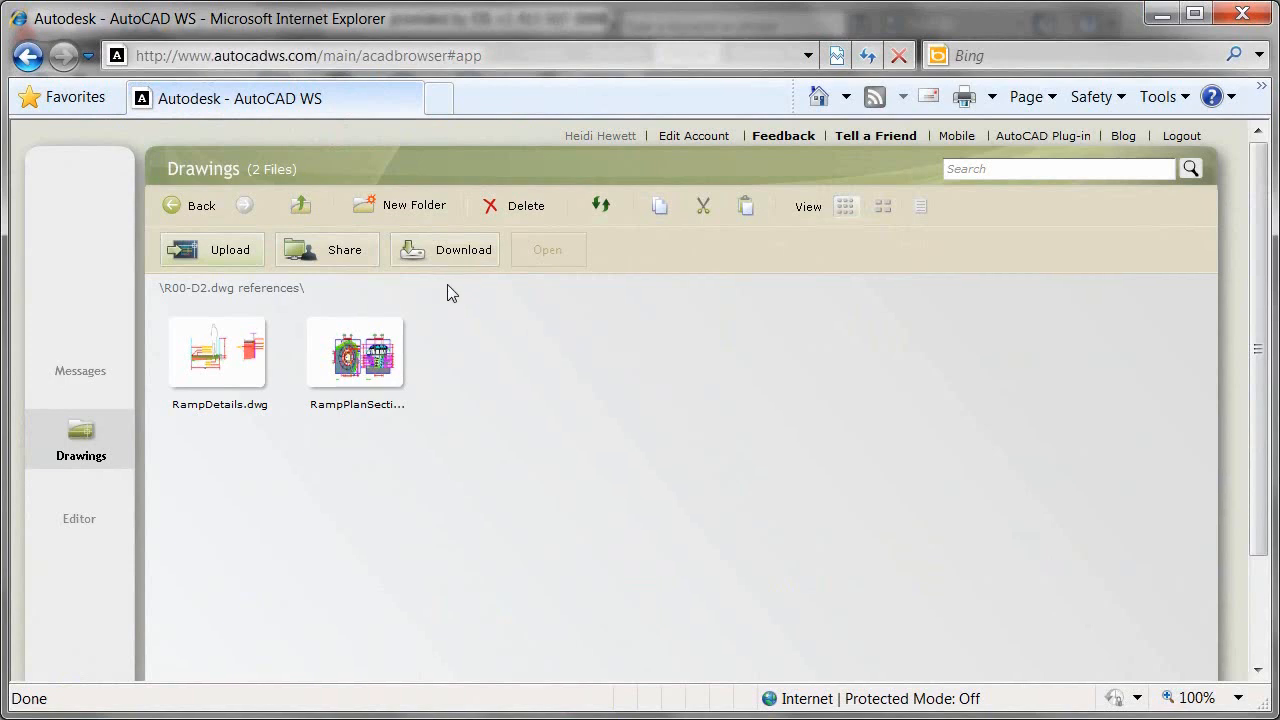
pyautogui.click(189, 205)
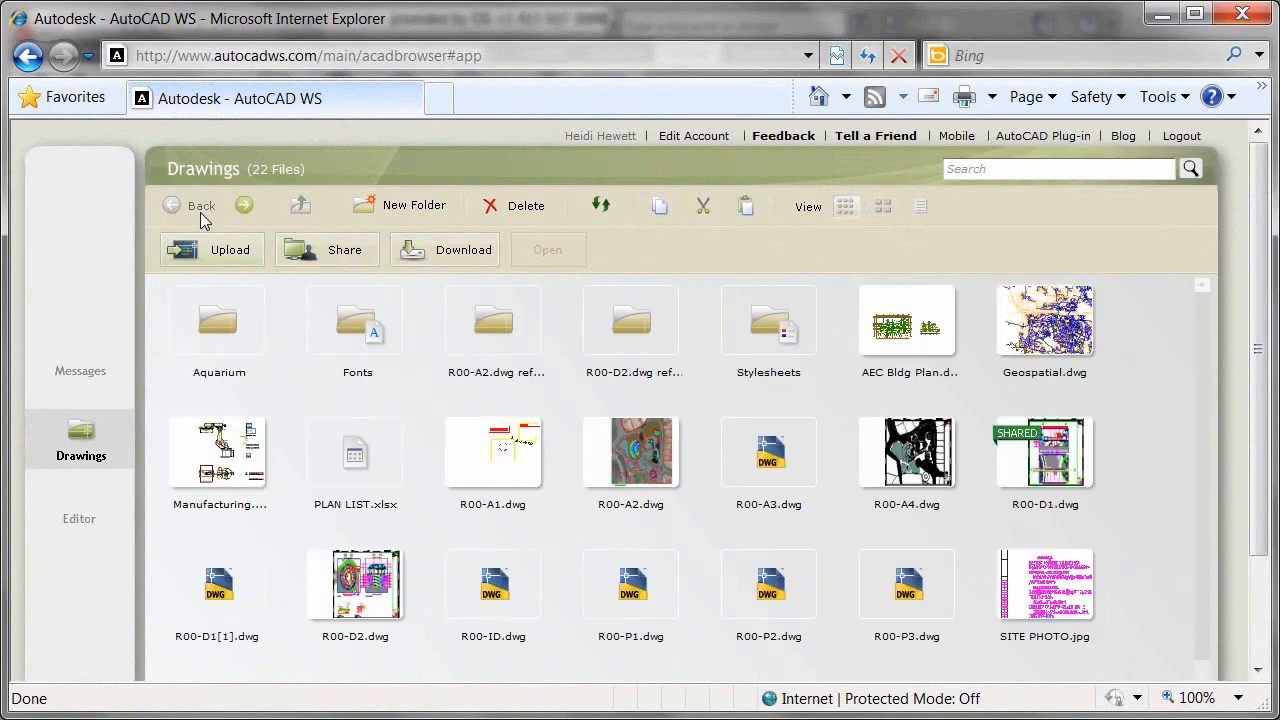
pyautogui.moveTo(85, 503)
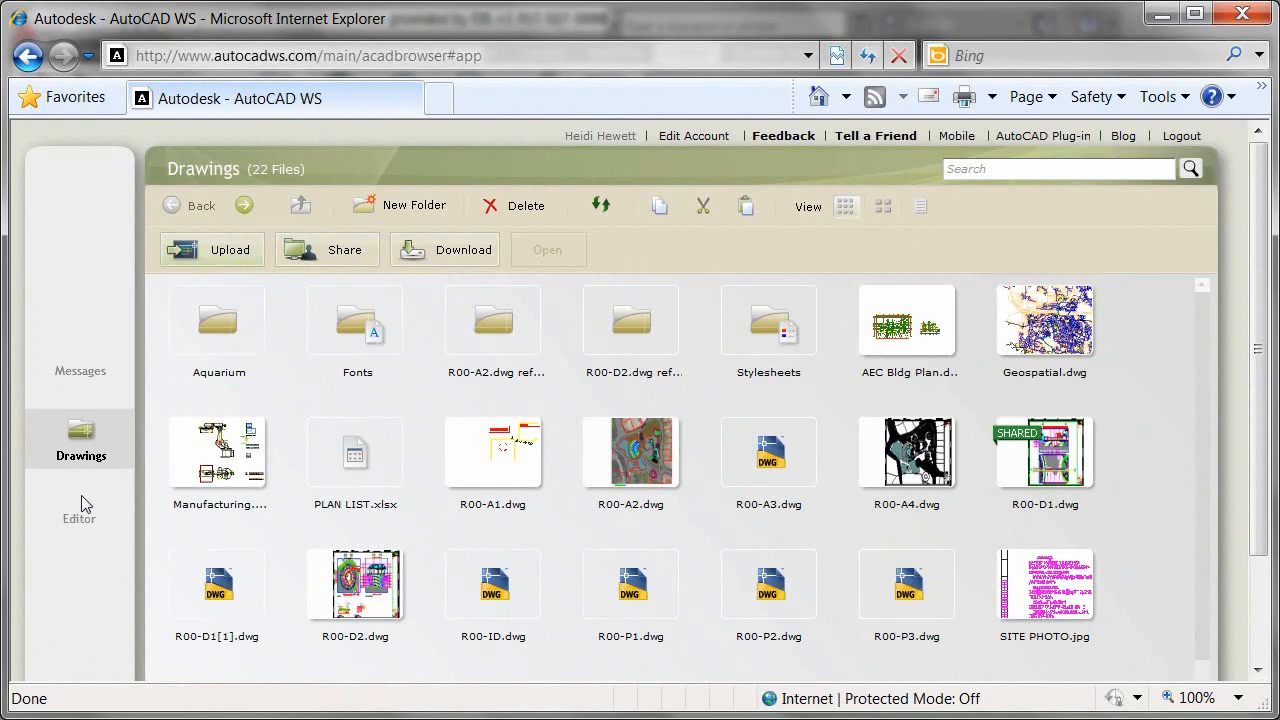
pyautogui.click(79, 515)
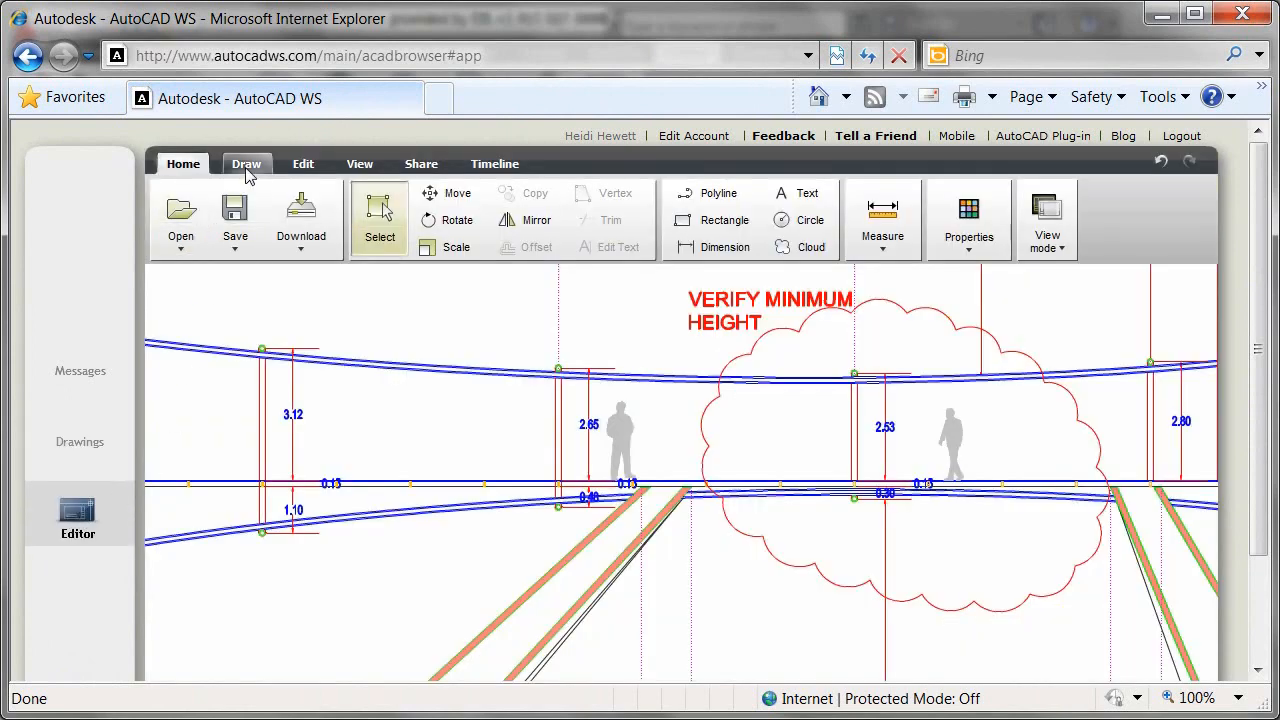
# Browse the Edit and View ribbon commands in the AutoCAD WS editor.
pyautogui.click(303, 163)
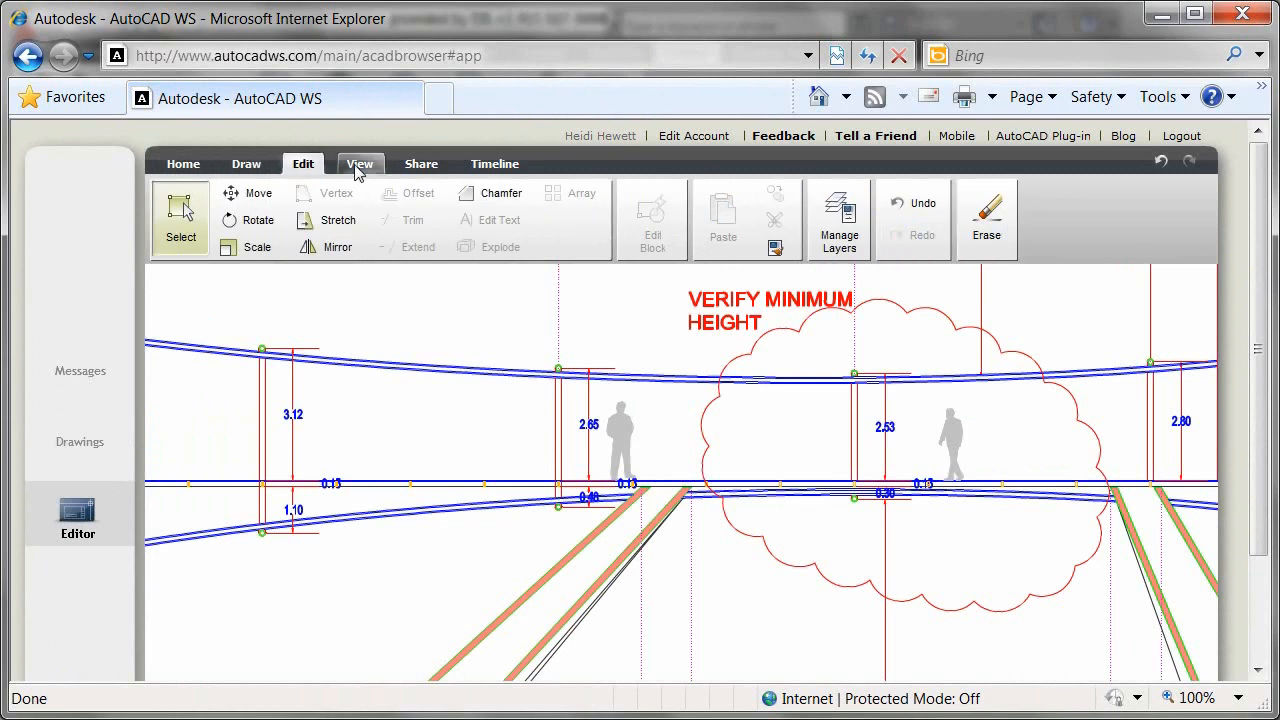
pyautogui.click(359, 163)
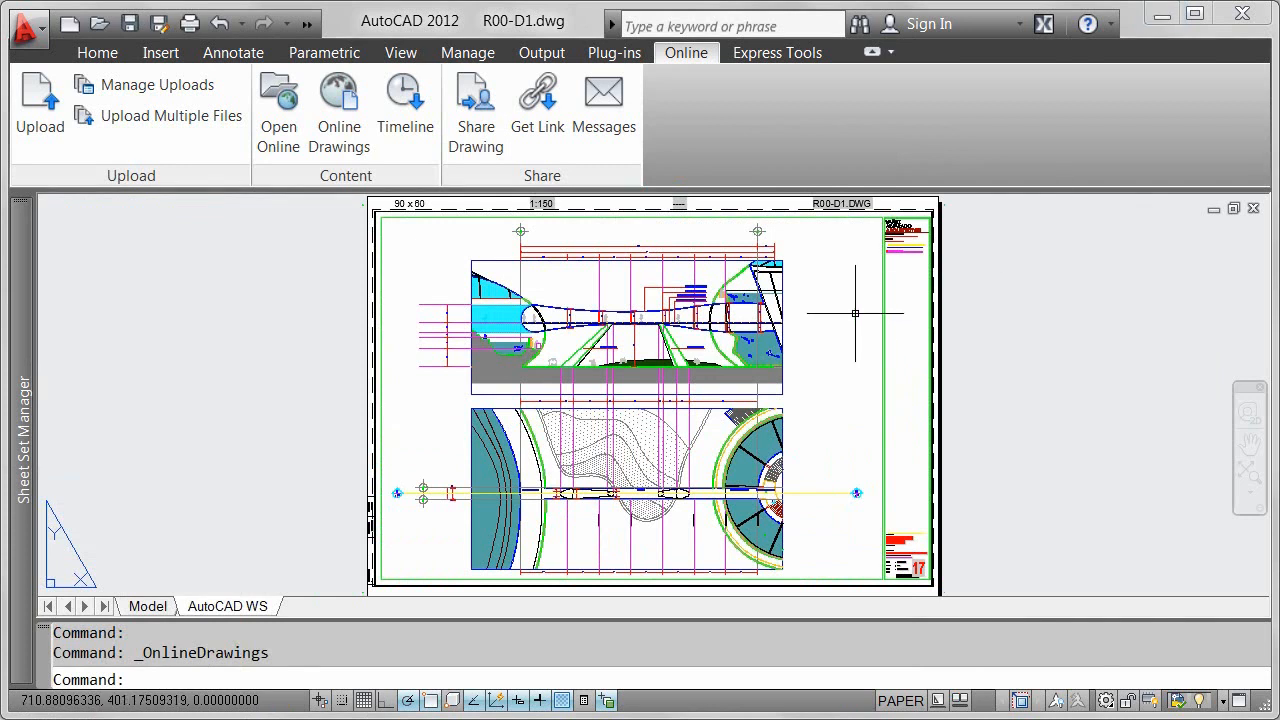
pyautogui.moveTo(472, 180)
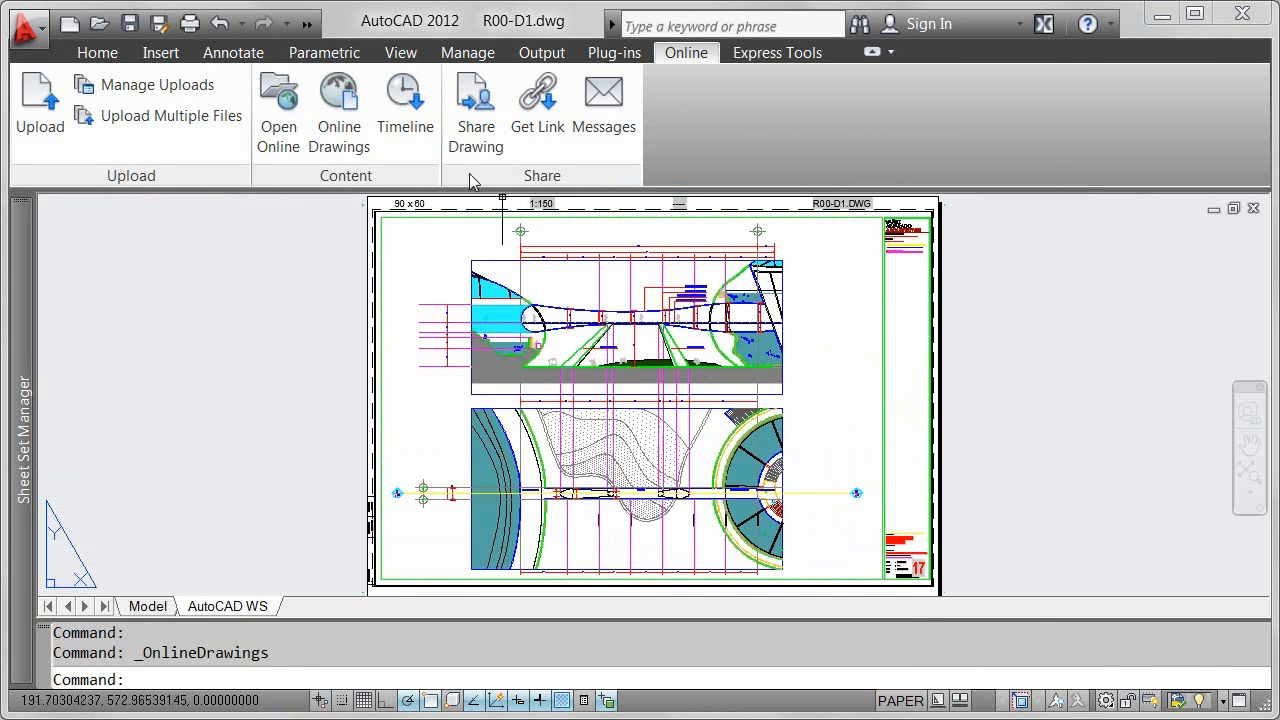
# Show the design Timeline window for R00-D1.dwg.
pyautogui.click(405, 100)
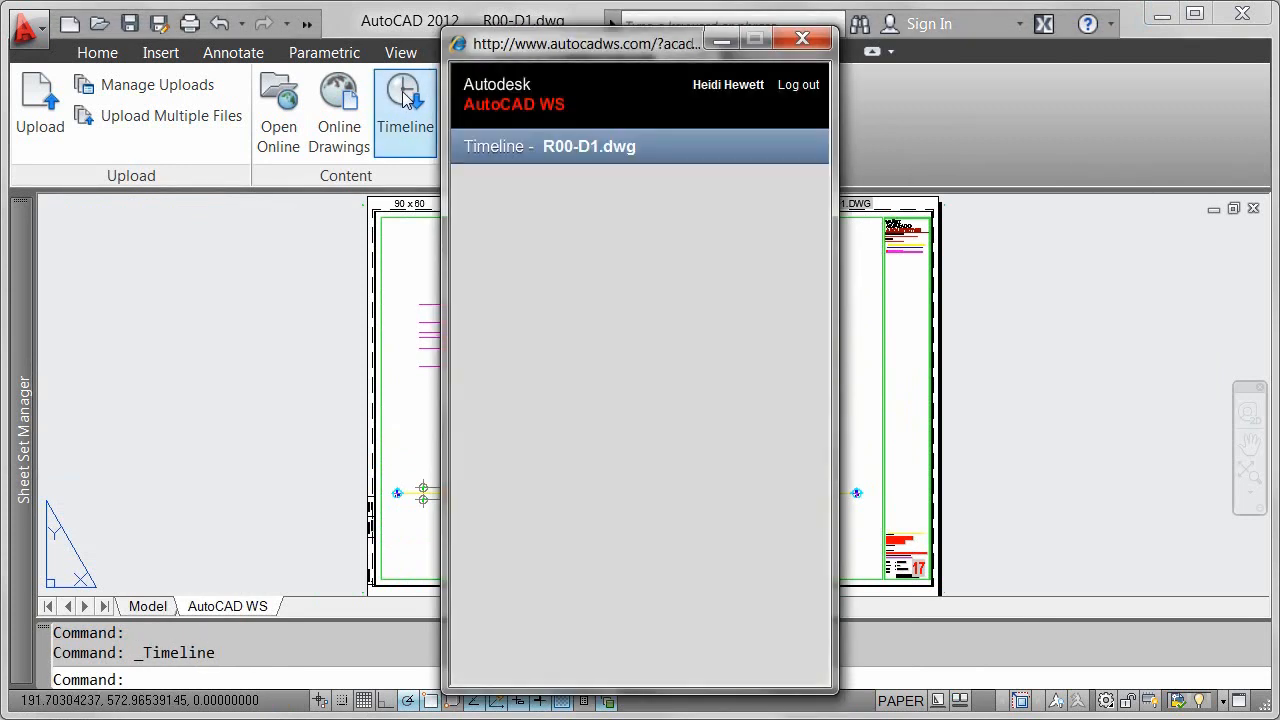
# Review the timeline's uploads by Me and web saves by Ima Architect.
pyautogui.click(405, 100)
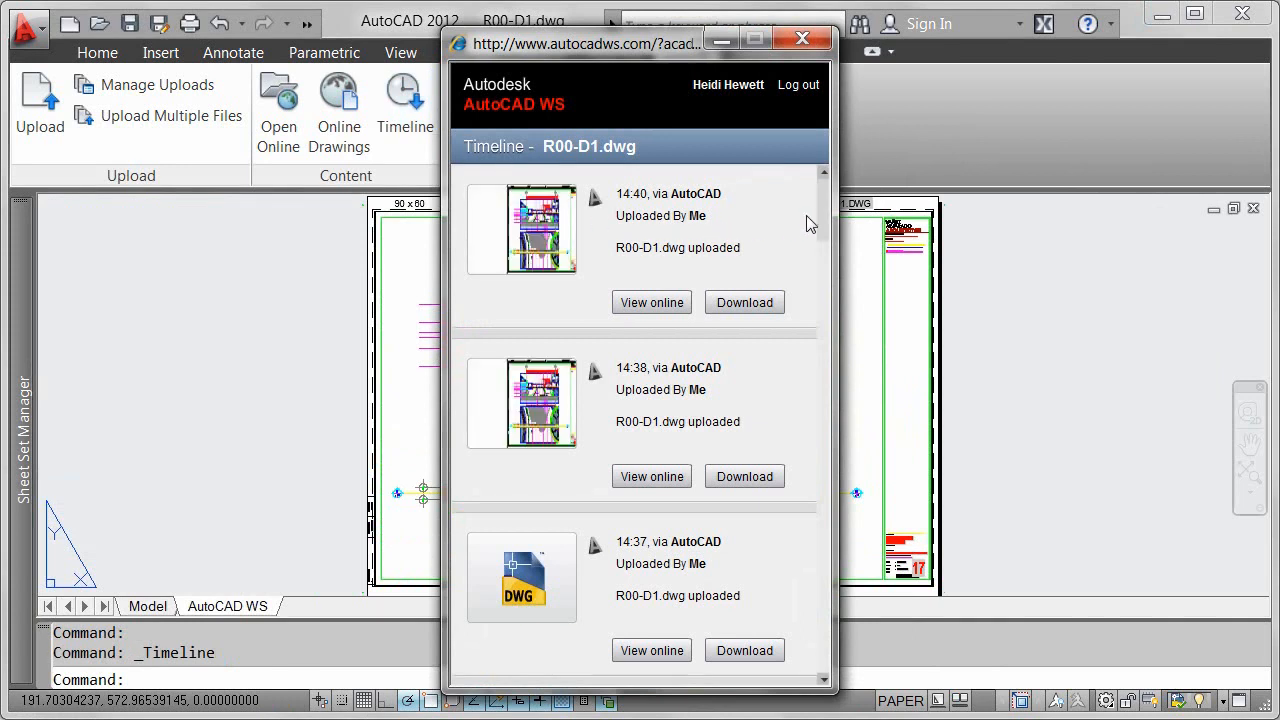
pyautogui.scroll(-3)
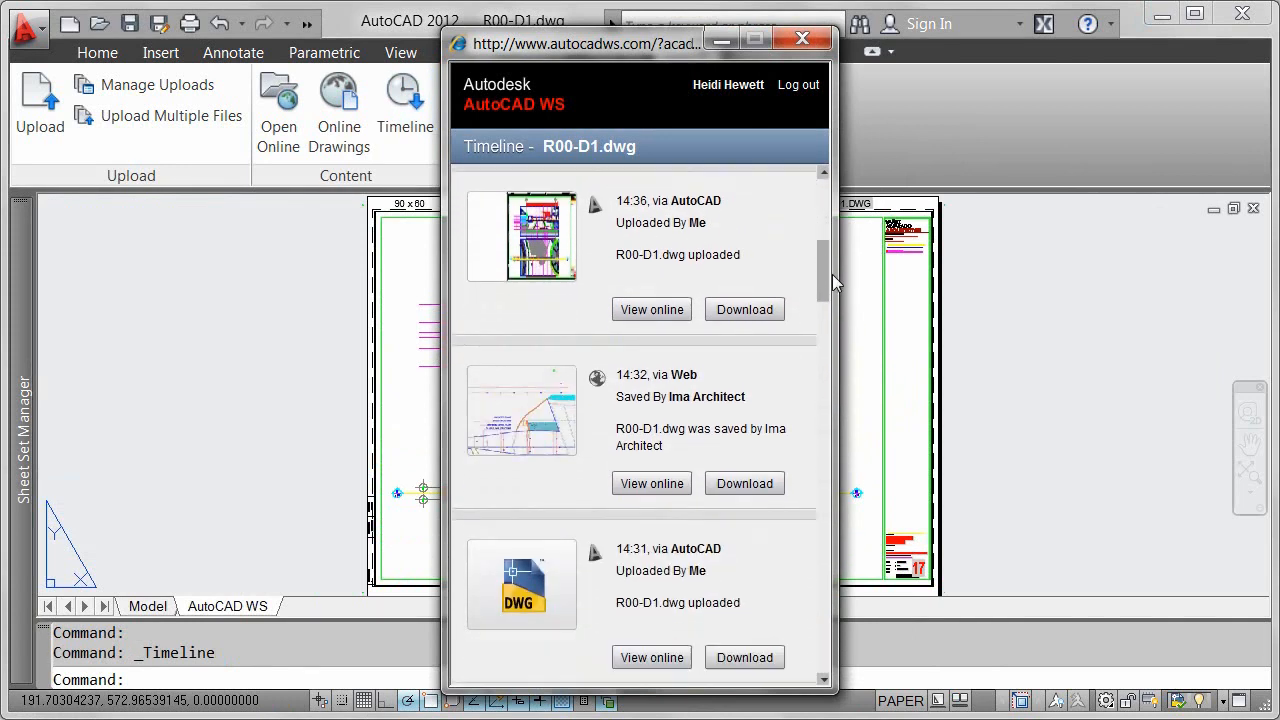
pyautogui.scroll(-3)
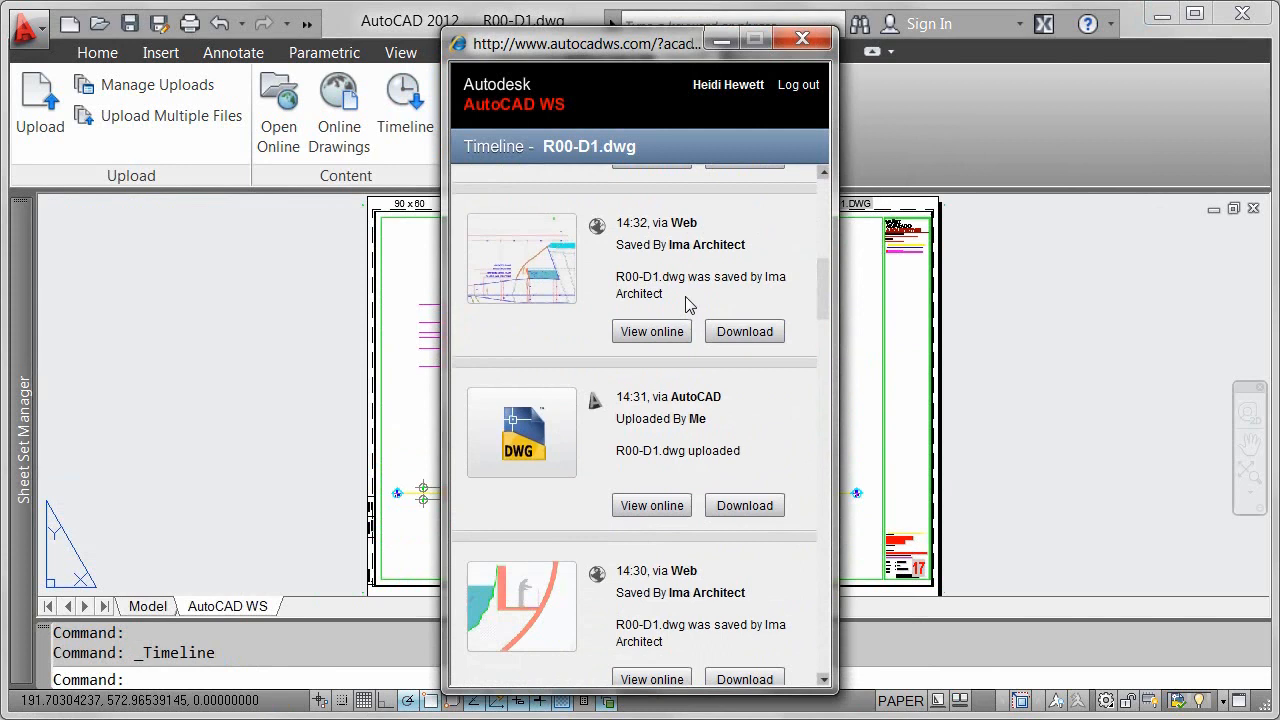
pyautogui.scroll(-3)
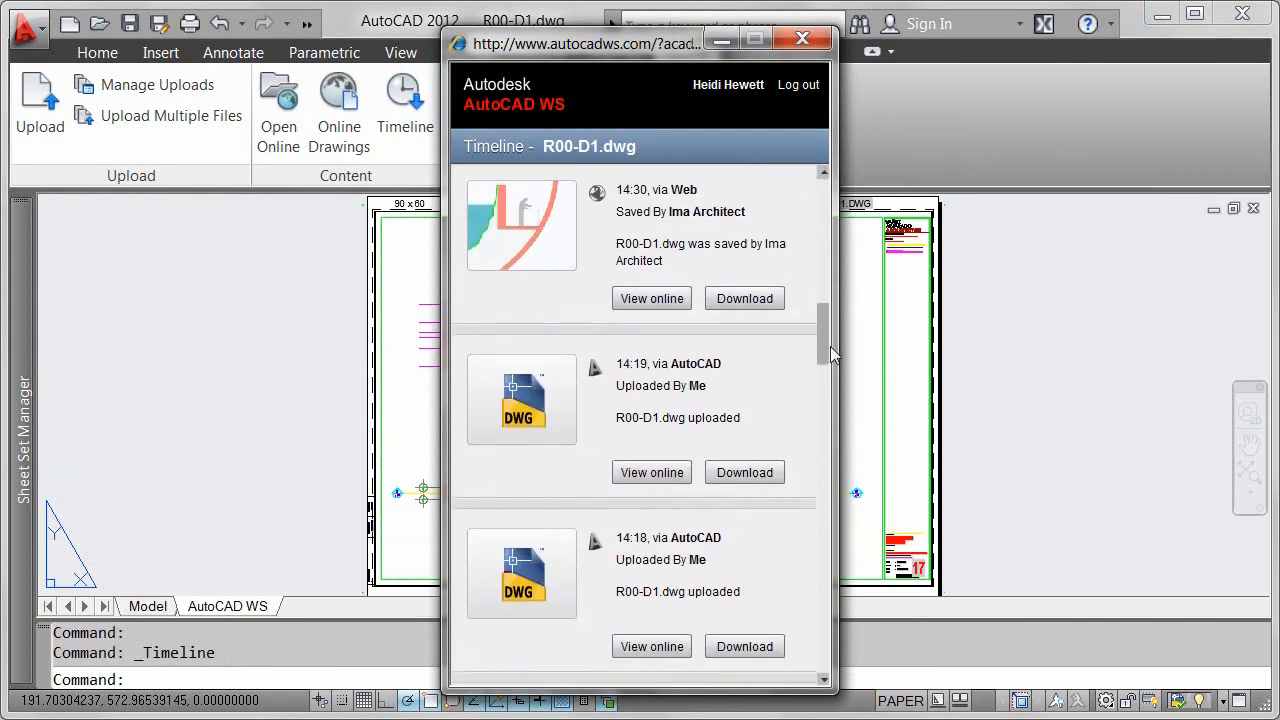
pyautogui.scroll(-3)
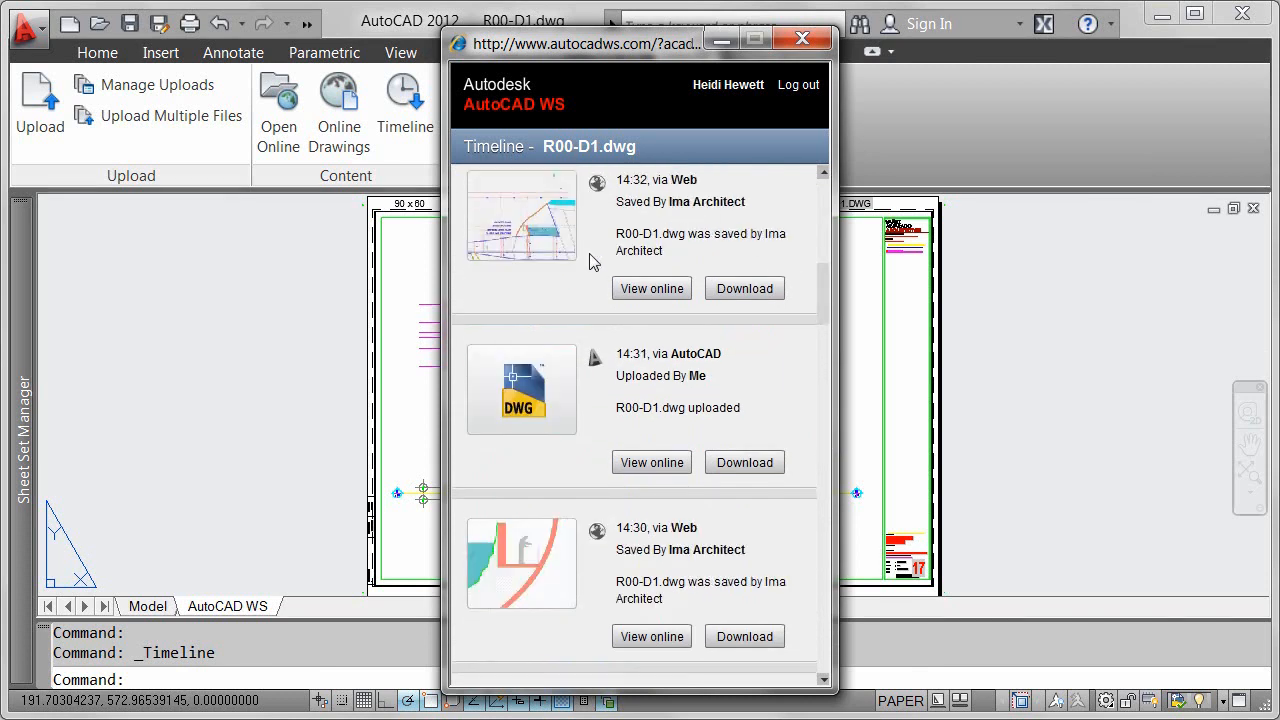
pyautogui.moveTo(725, 295)
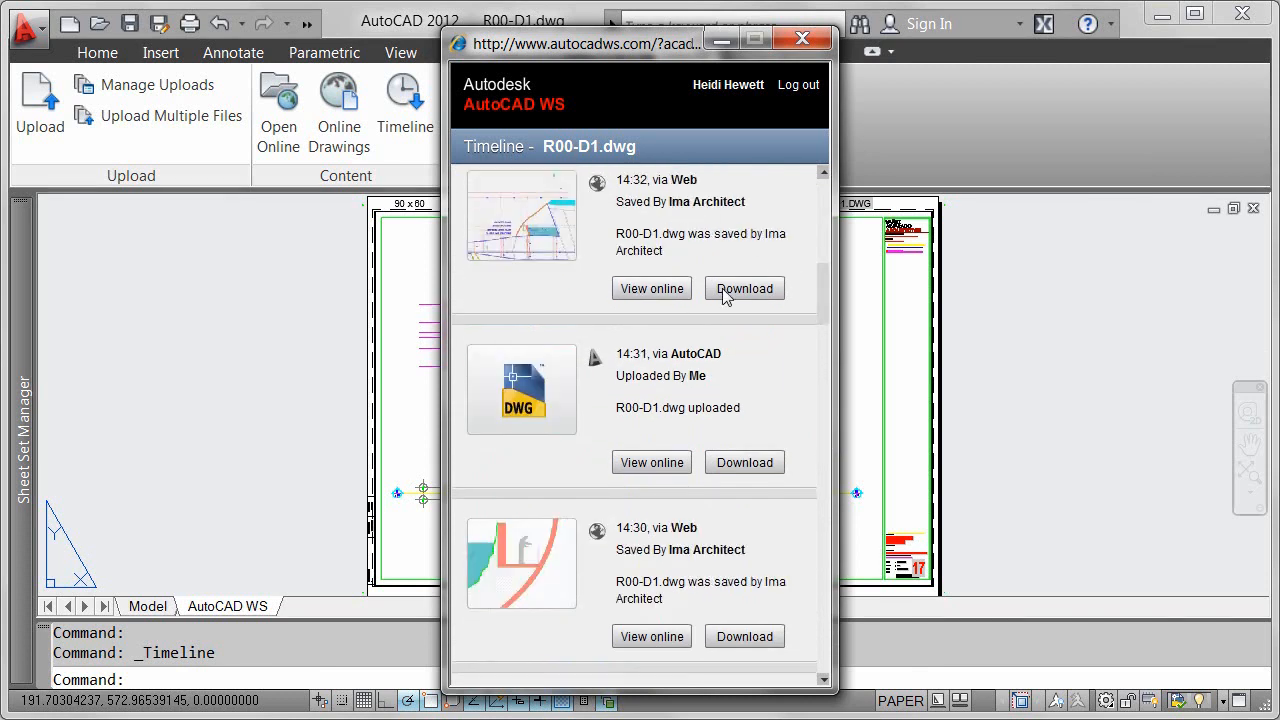
pyautogui.moveTo(780, 113)
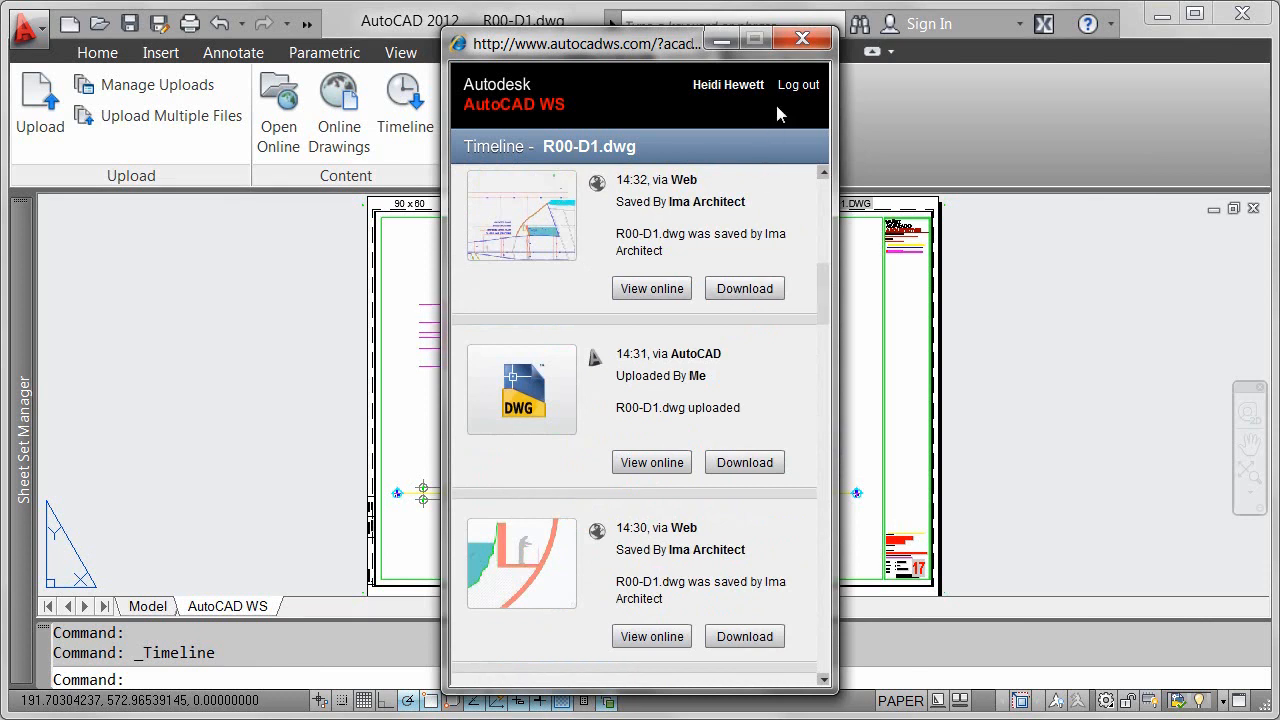